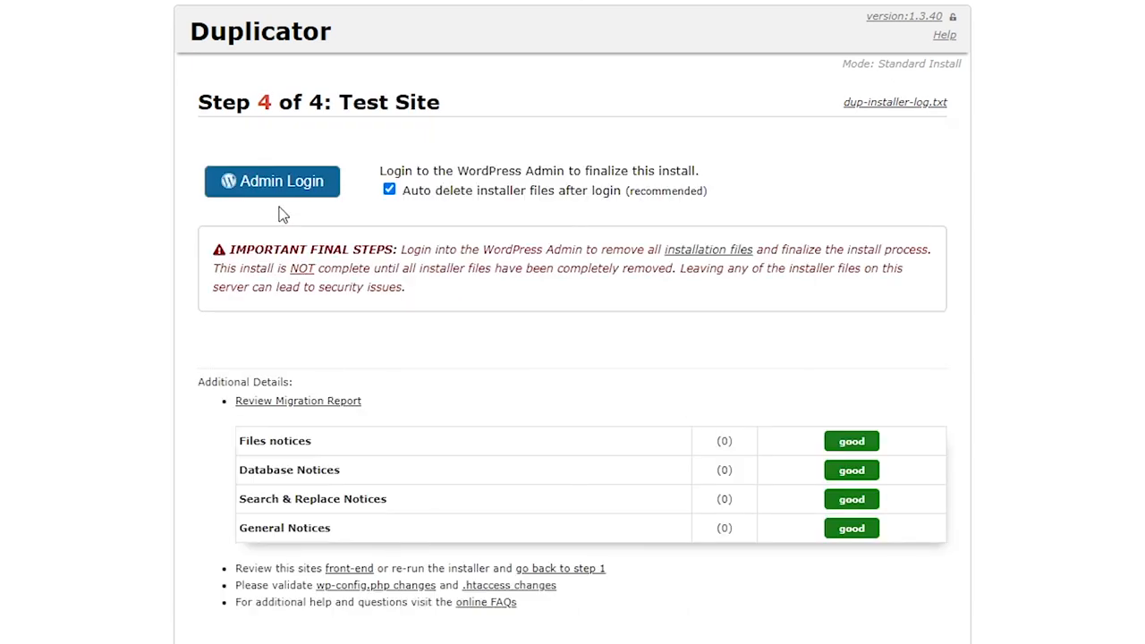
# - Proceed to Admin Login from Step 4, keeping 'Auto delete installer files after login' checked
pyautogui.click(272, 180)
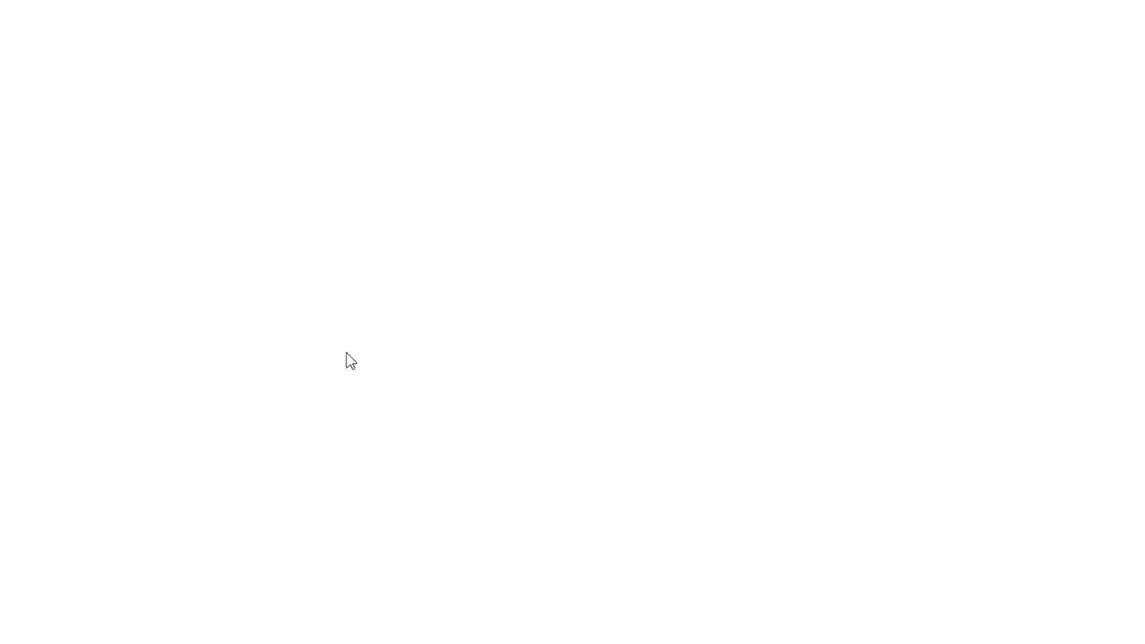